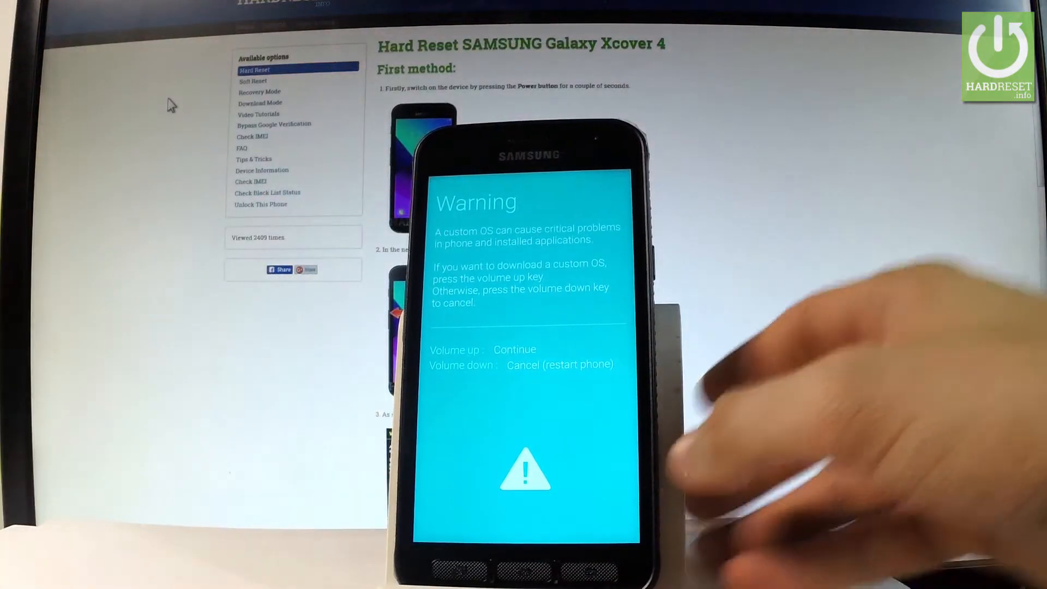
{"action": "mouse_move", "coordinate": [734, 401]}
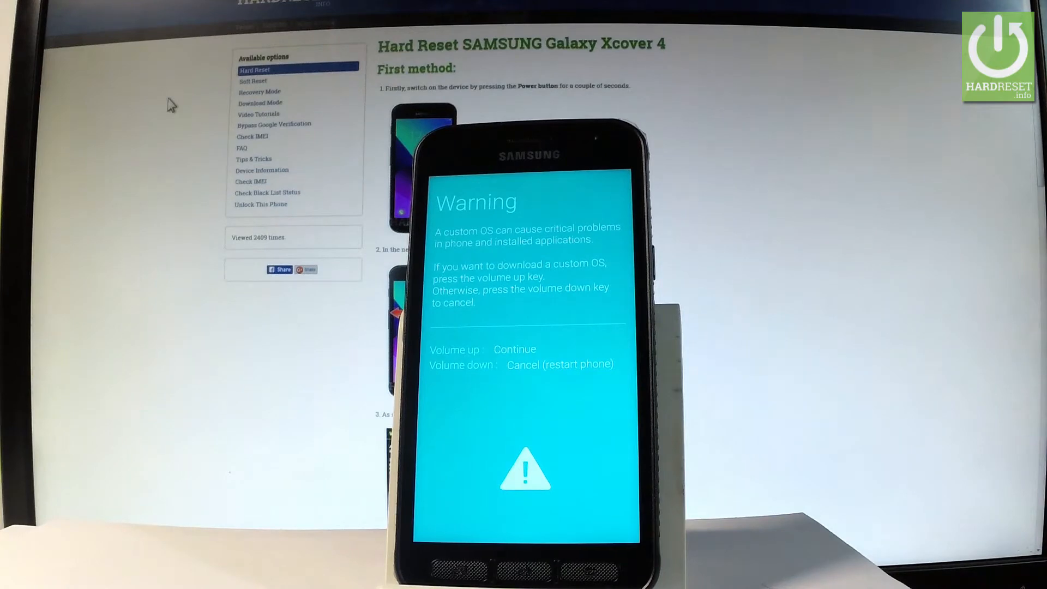